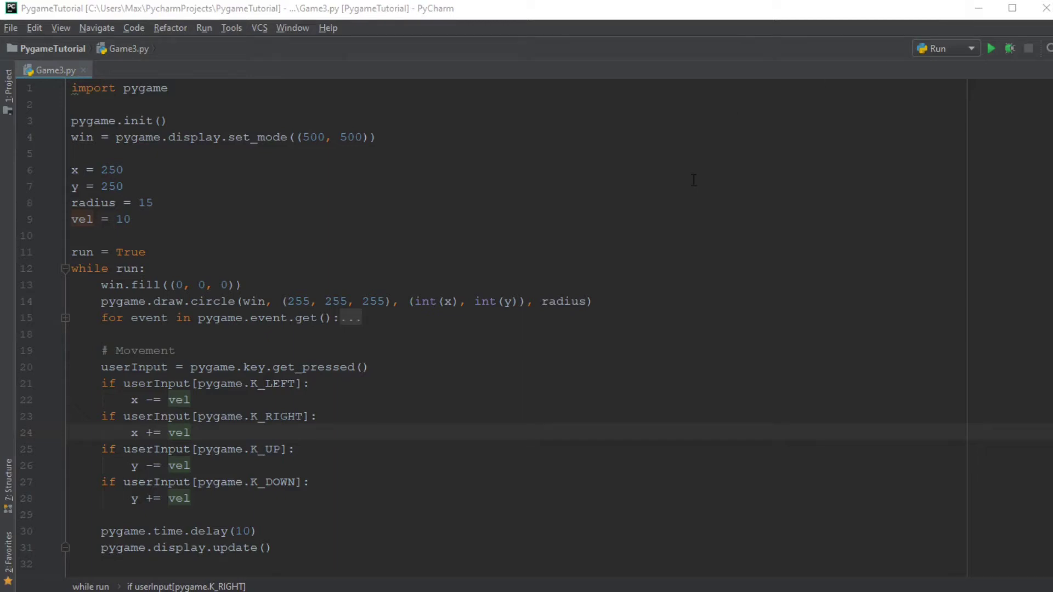
pyautogui.moveTo(694, 176)
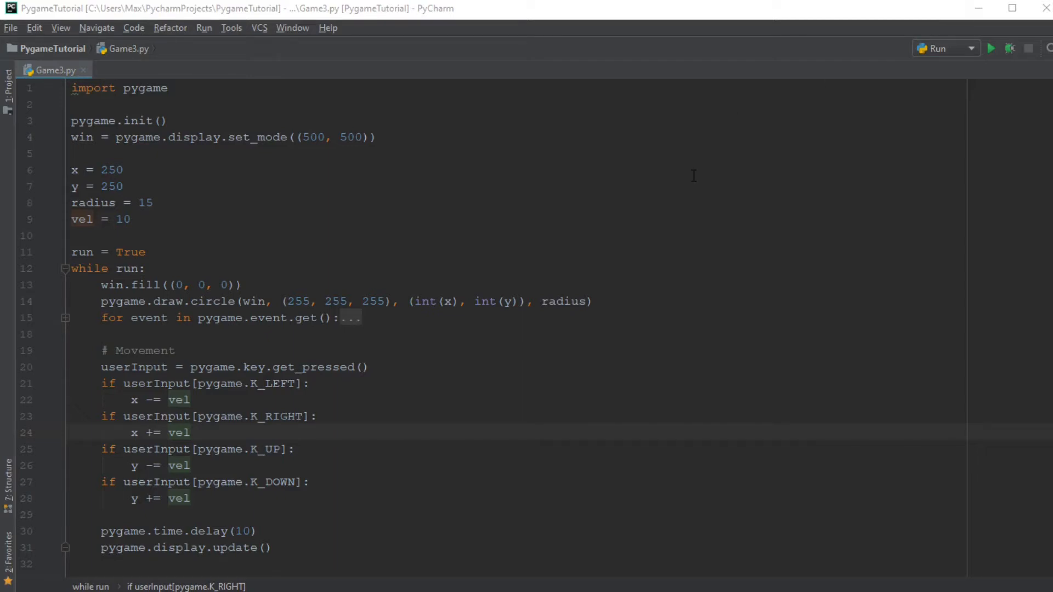
pyautogui.moveTo(665, 155)
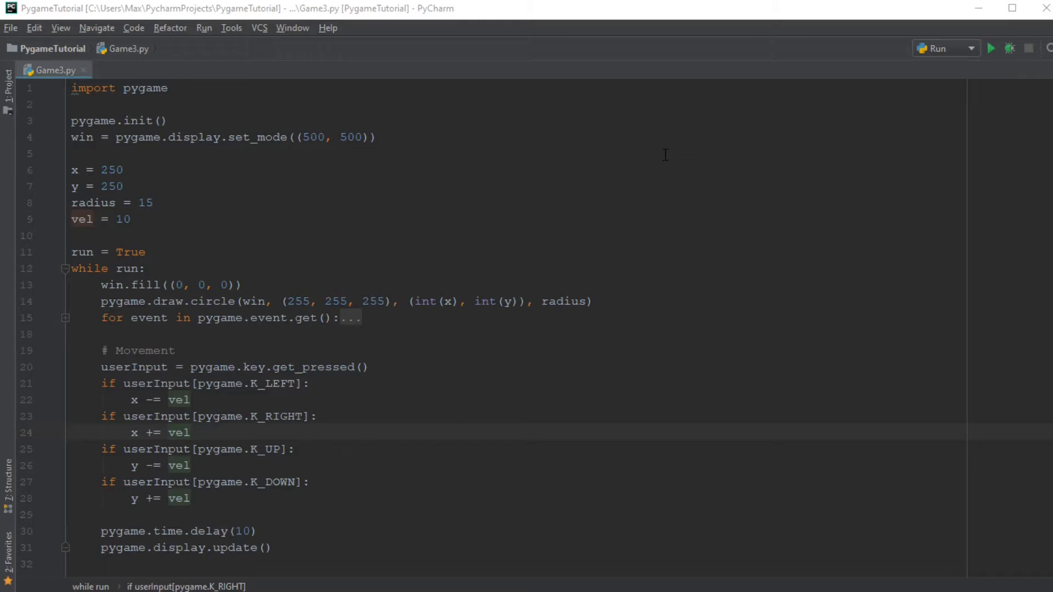
pyautogui.moveTo(804, 156)
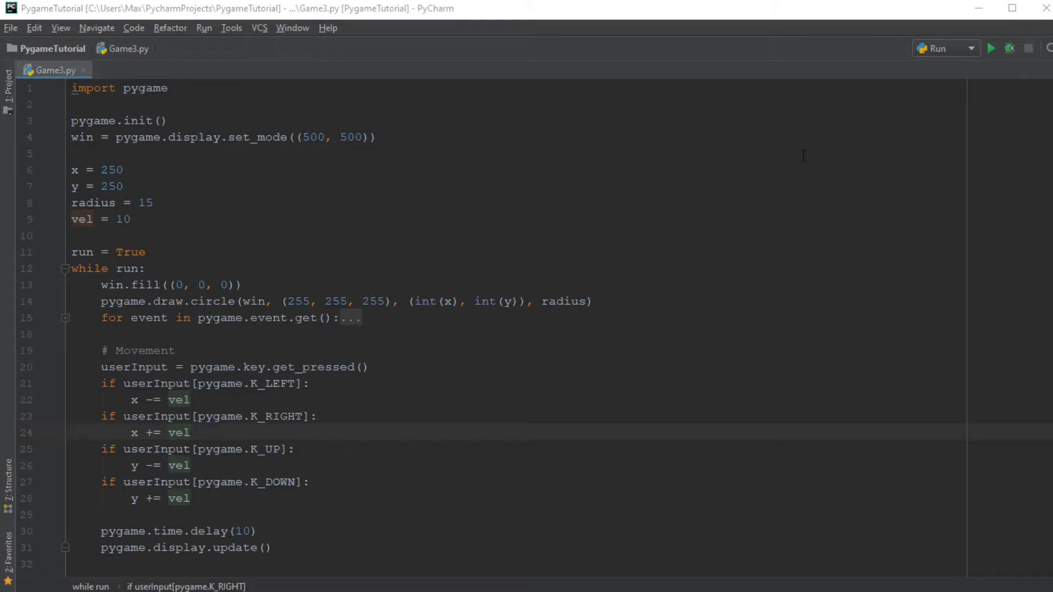
# Run Game3.py to launch the pygame dot movement script.
pyautogui.click(994, 48)
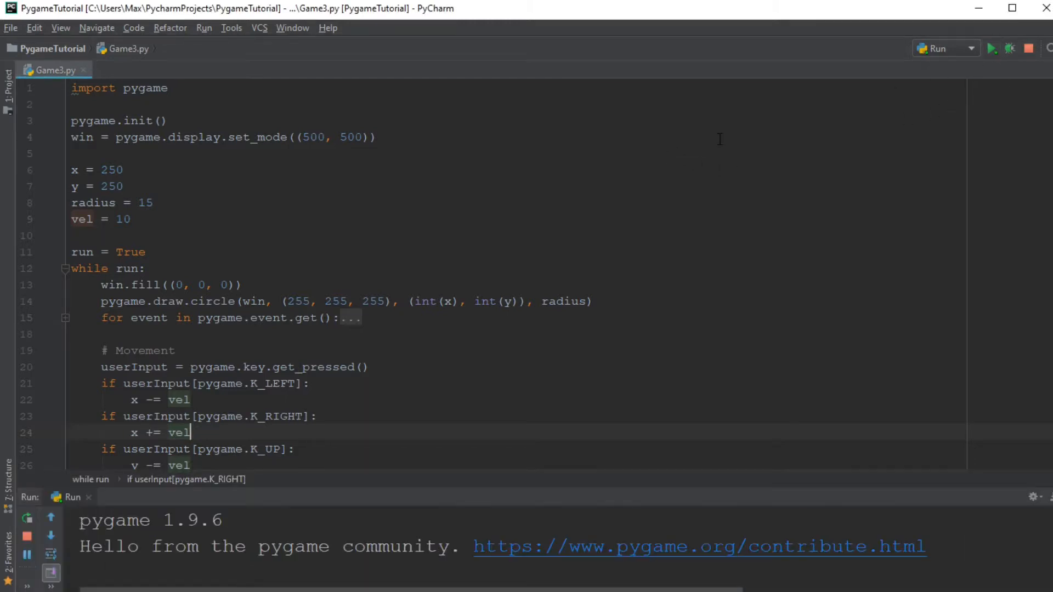
# Move the game window aside, steer the dot off-screen, then close the window.
pyautogui.click(997, 48)
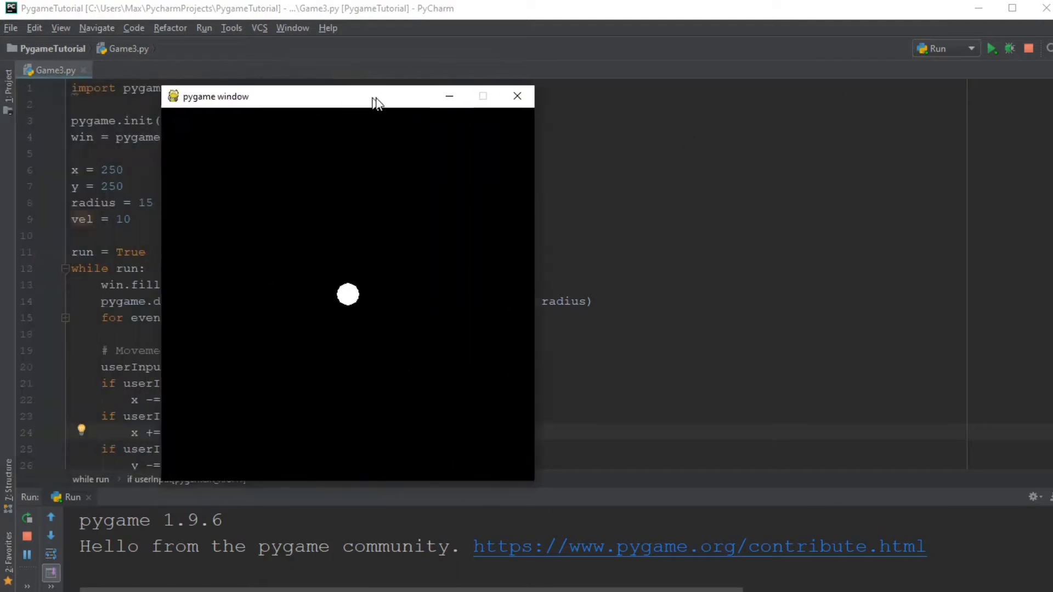
pyautogui.moveTo(376, 102); pyautogui.dragTo(449, 108)
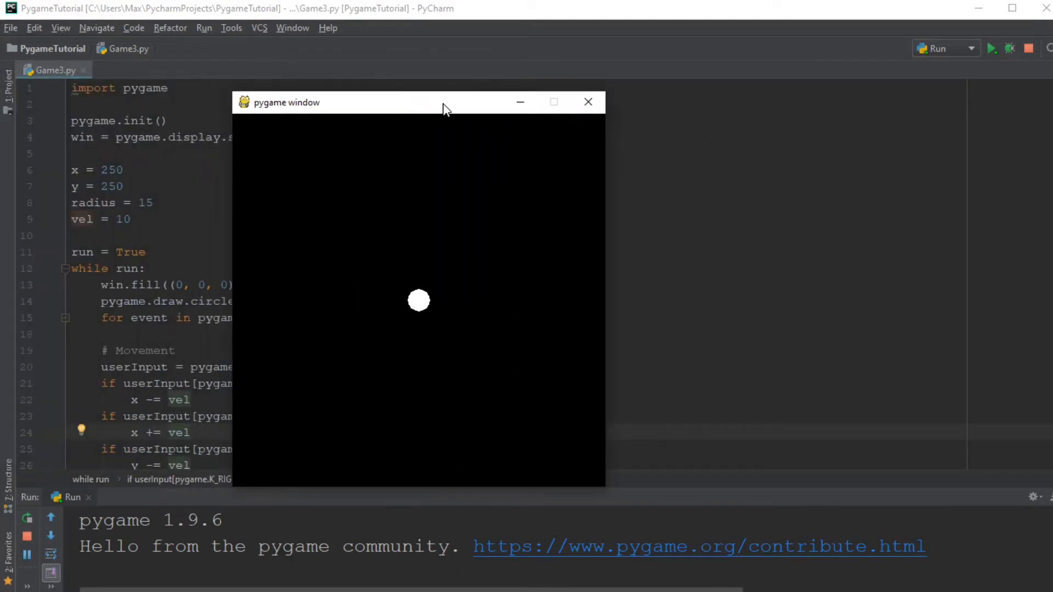
pyautogui.moveTo(566, 335)
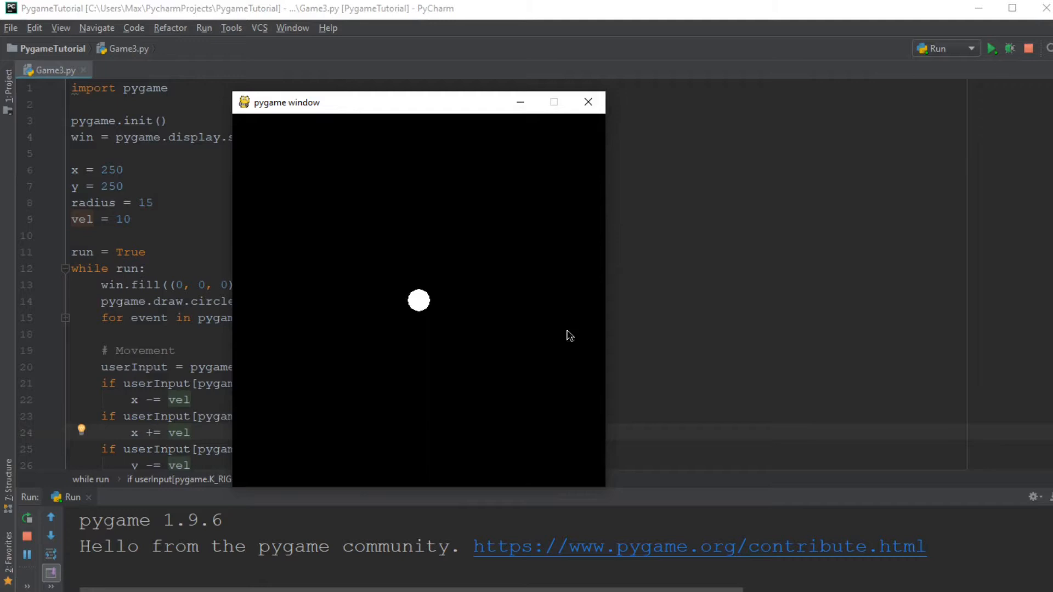
pyautogui.moveTo(560, 316)
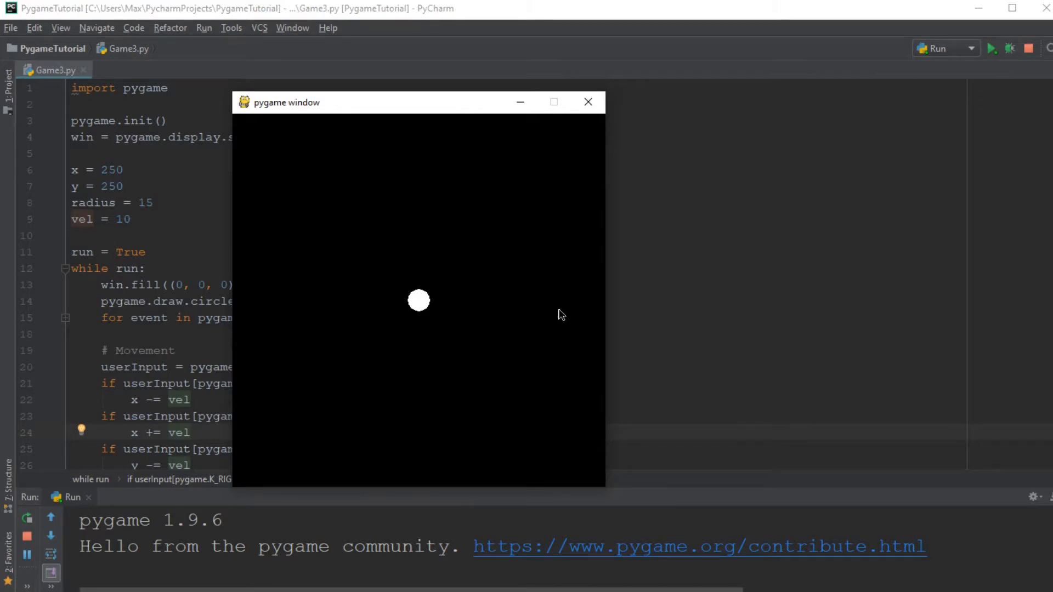
pyautogui.moveTo(947, 311)
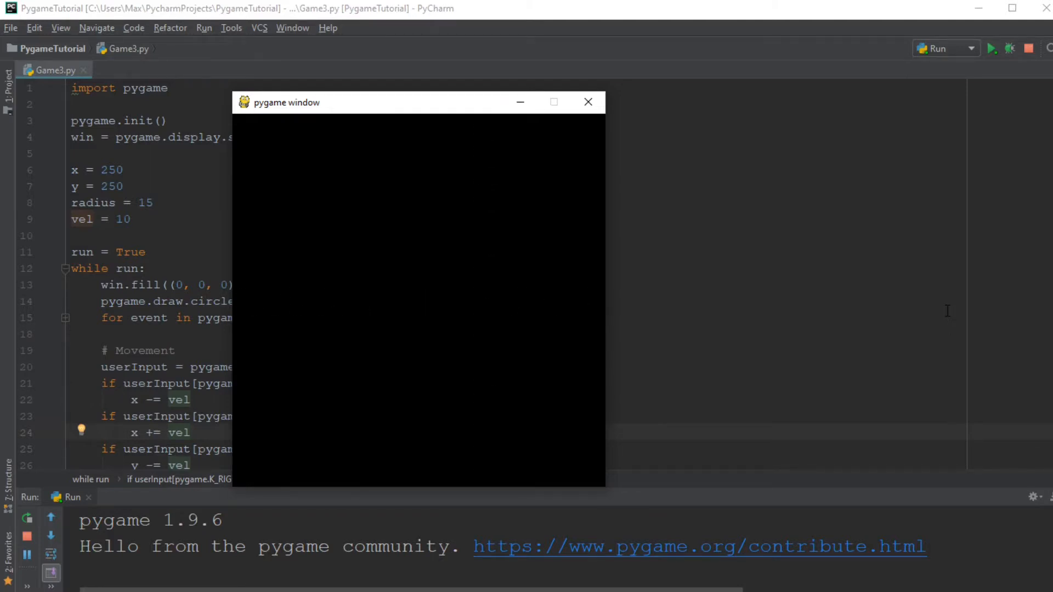
pyautogui.moveTo(707, 255)
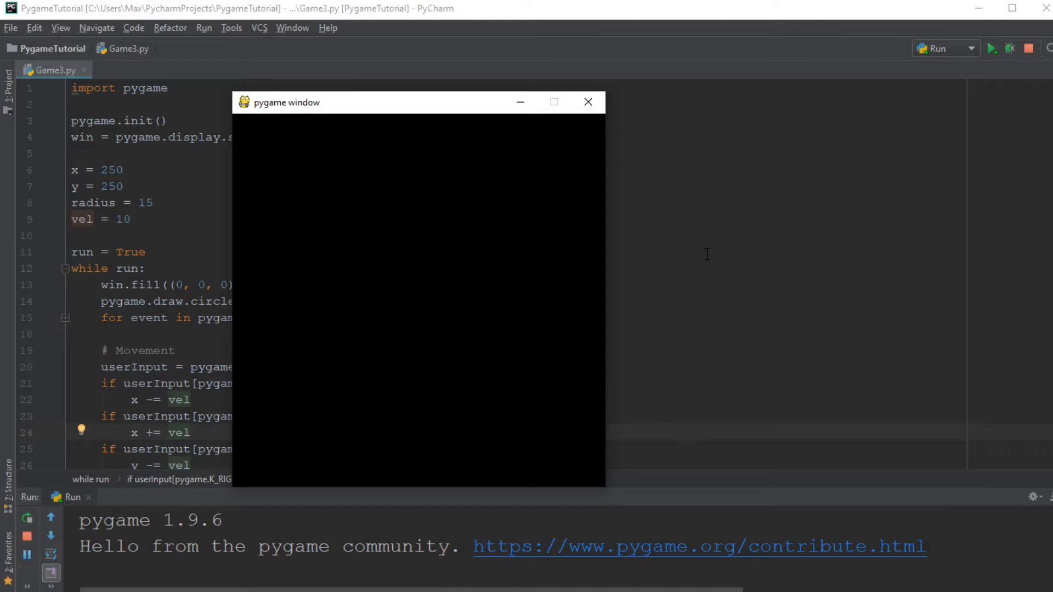
pyautogui.click(588, 103)
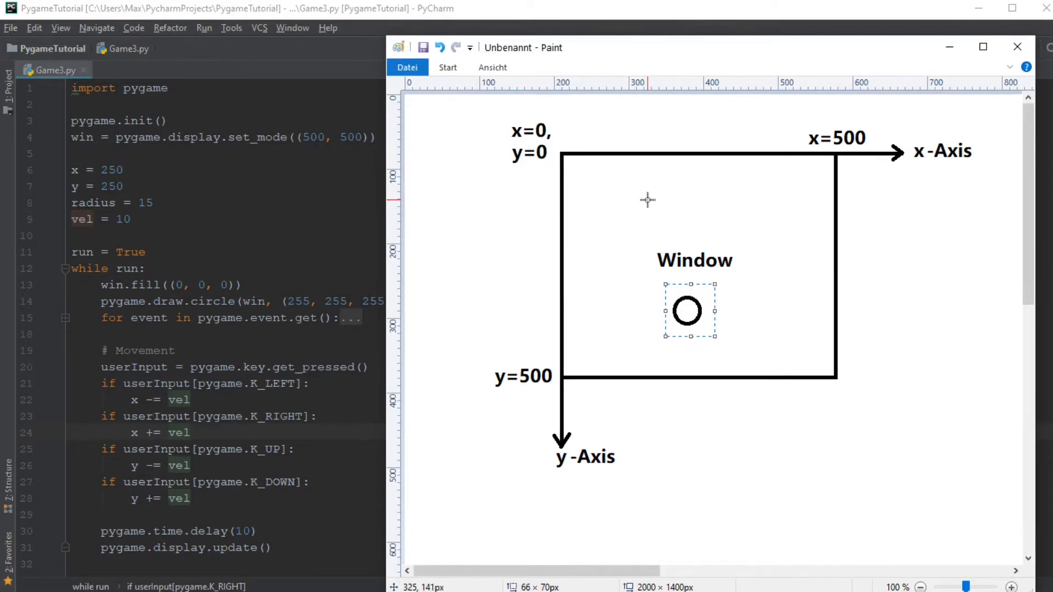
pyautogui.moveTo(646, 200)
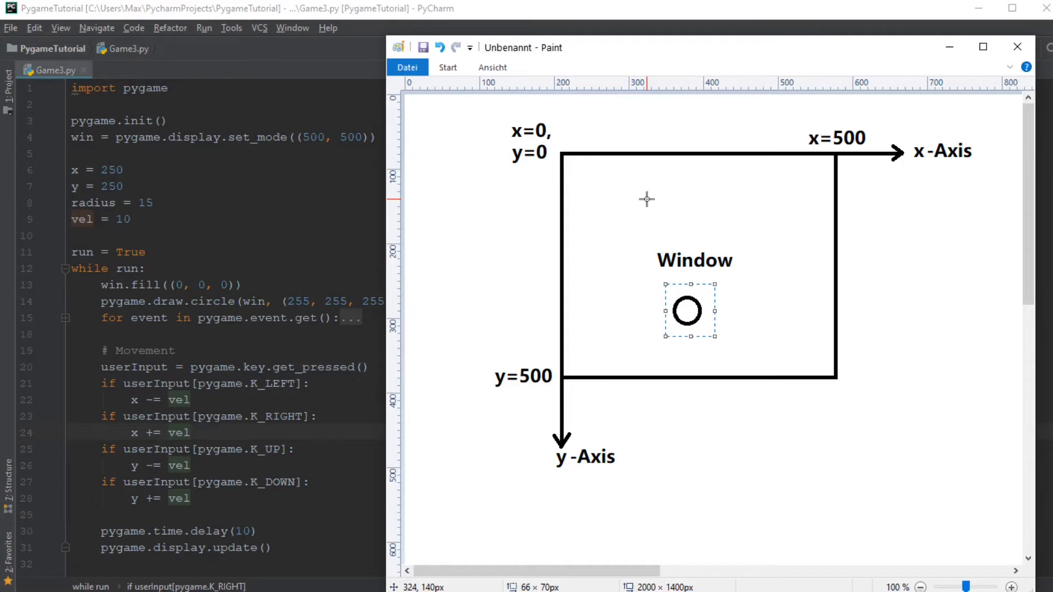
pyautogui.moveTo(562, 152)
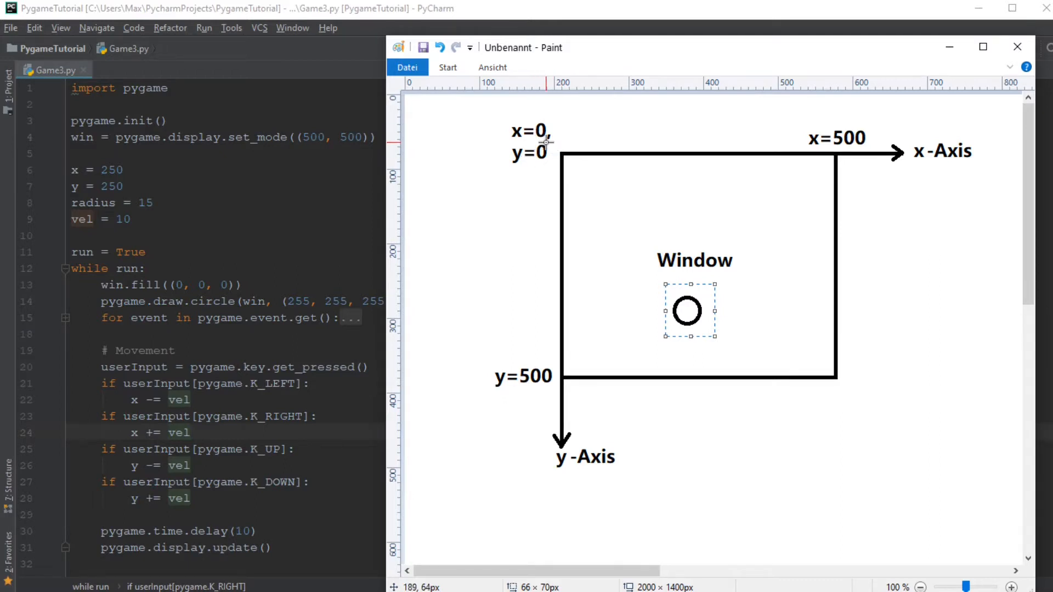
pyautogui.moveTo(548, 143)
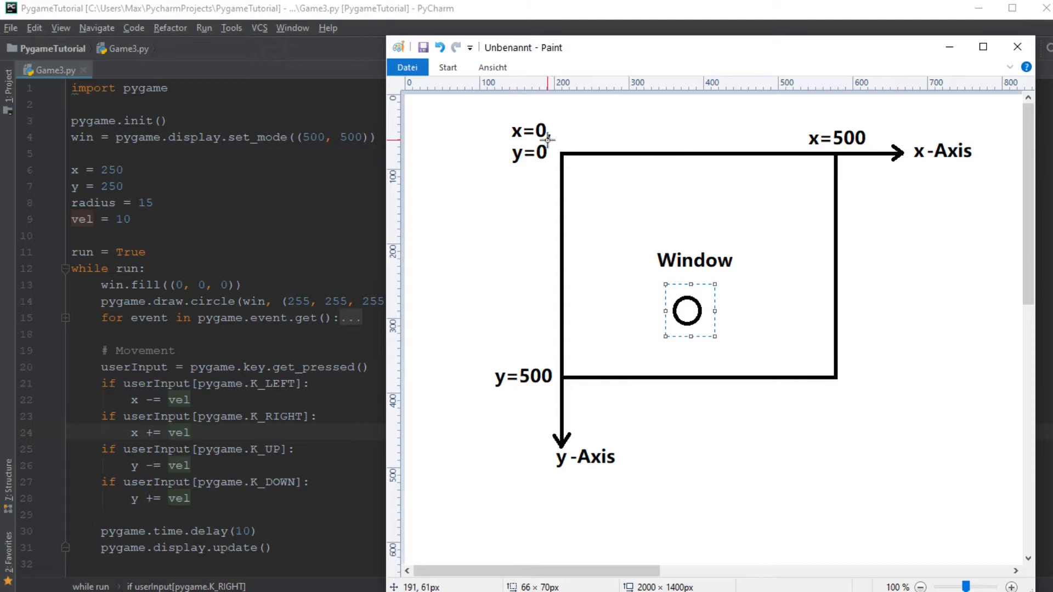
pyautogui.moveTo(574, 483)
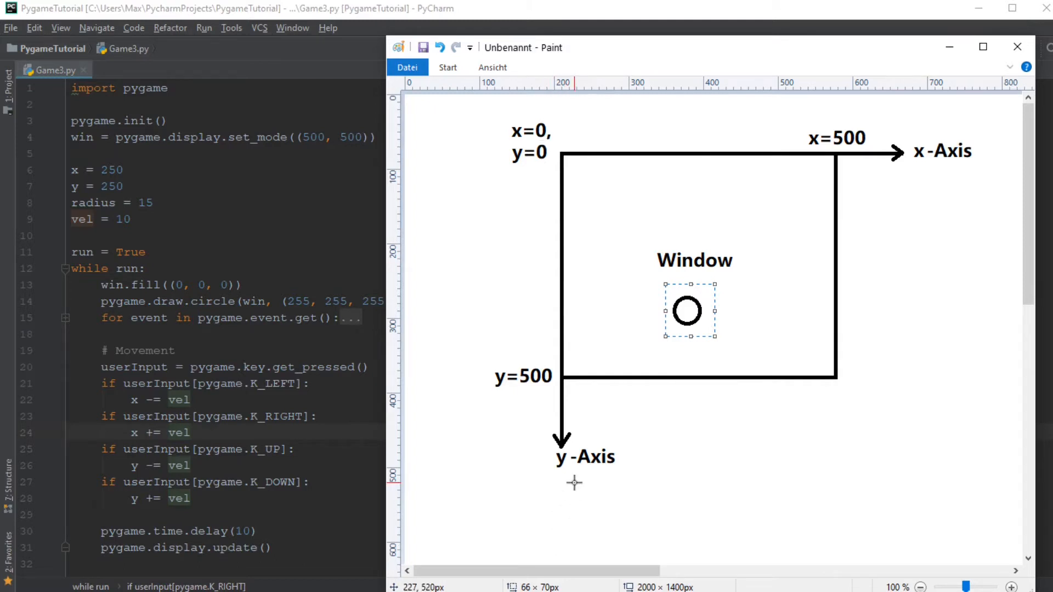
pyautogui.moveTo(481, 394)
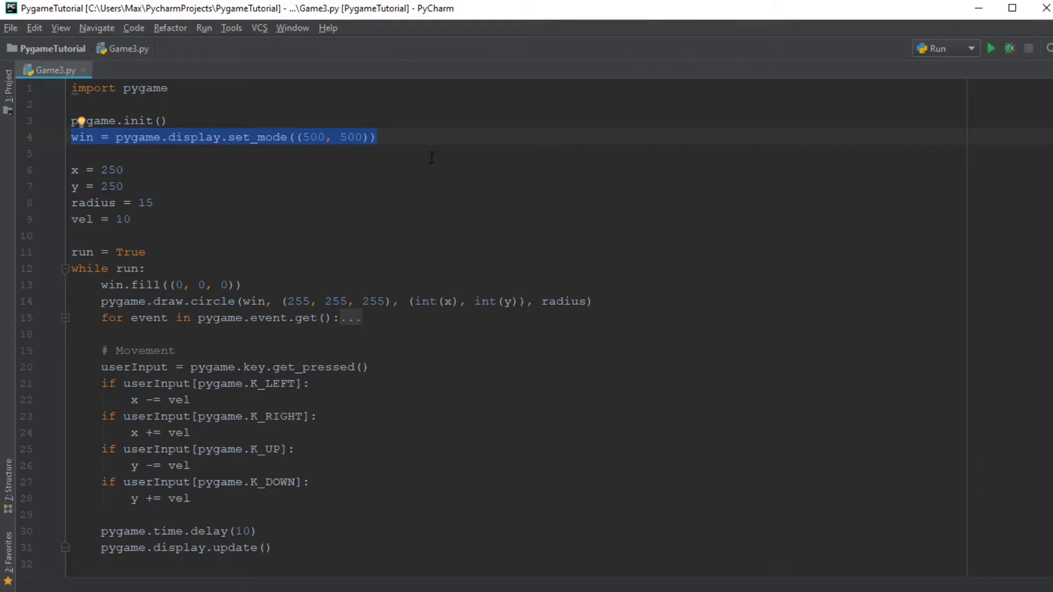
pyautogui.click(369, 137)
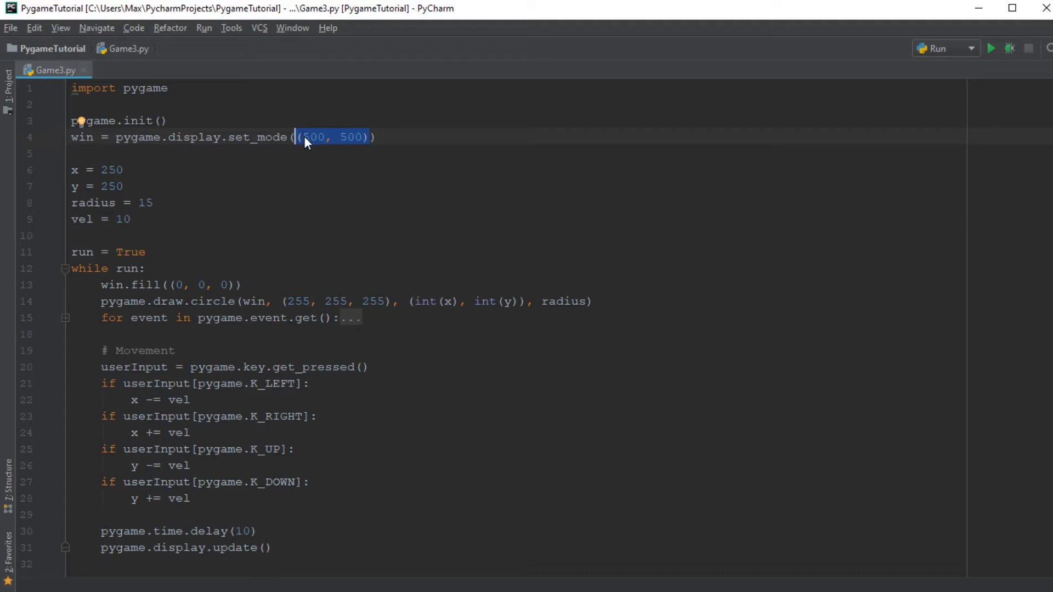
pyautogui.click(306, 137)
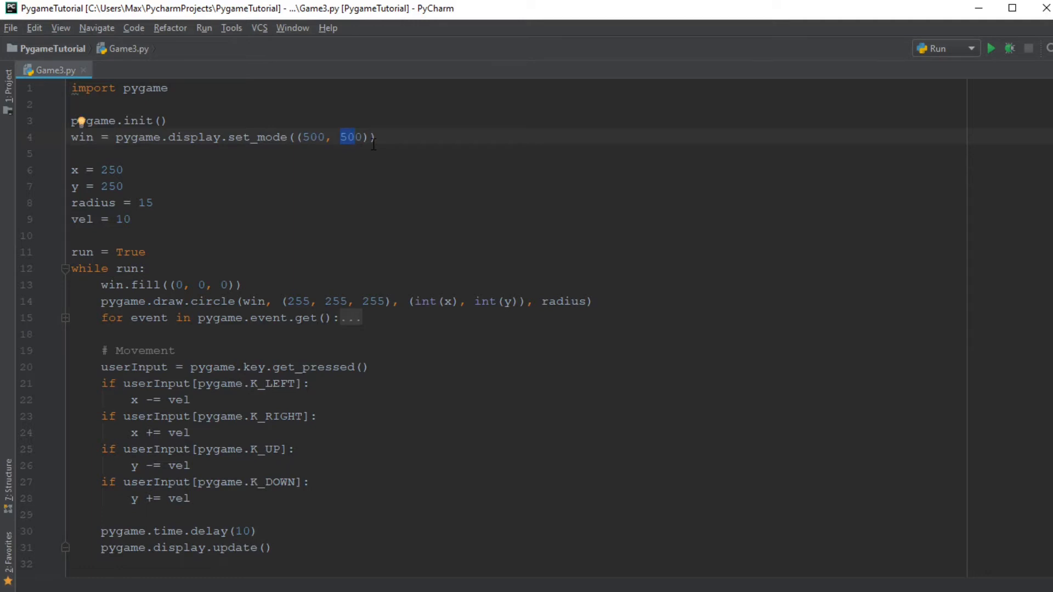
pyautogui.moveTo(347, 144)
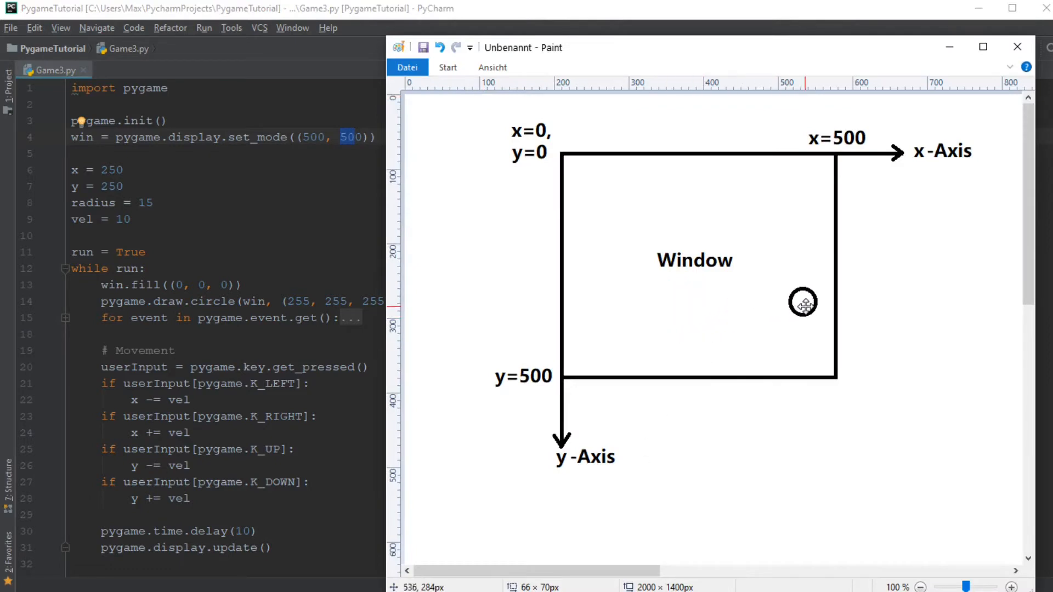
pyautogui.moveTo(816, 308)
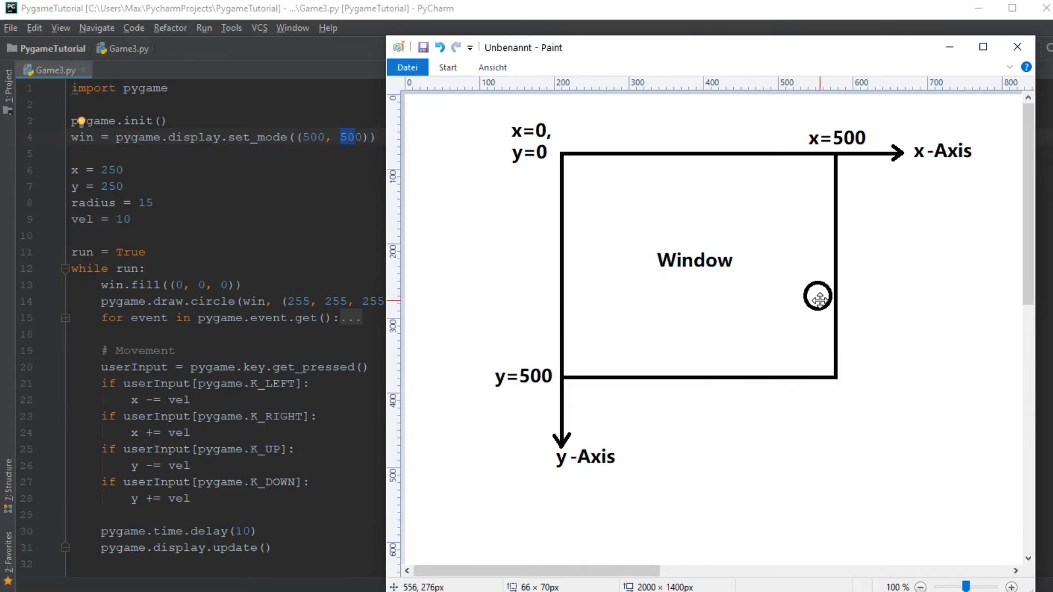
pyautogui.moveTo(816, 298)
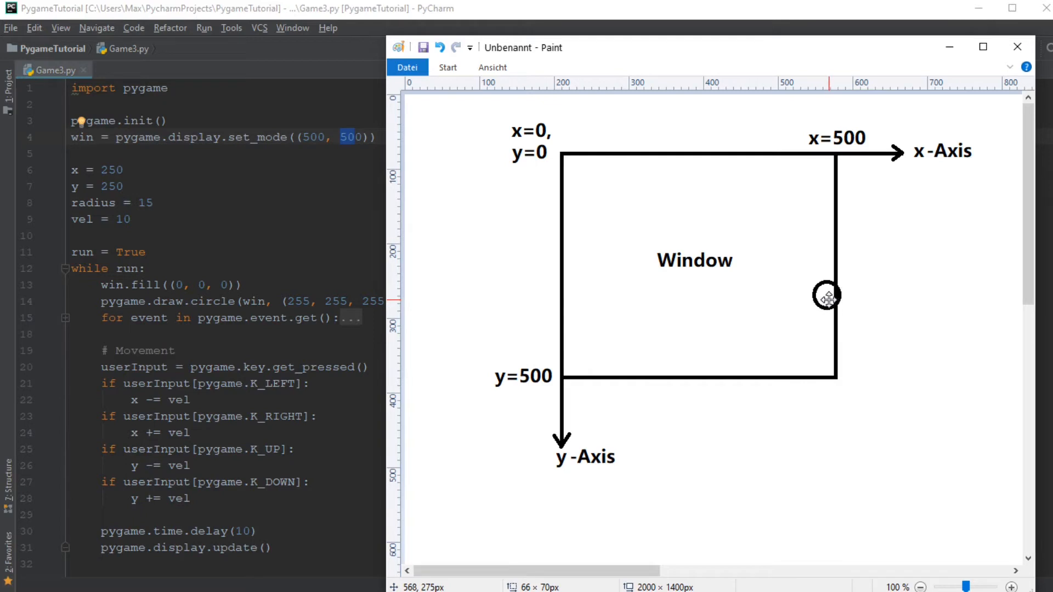
pyautogui.moveTo(793, 316)
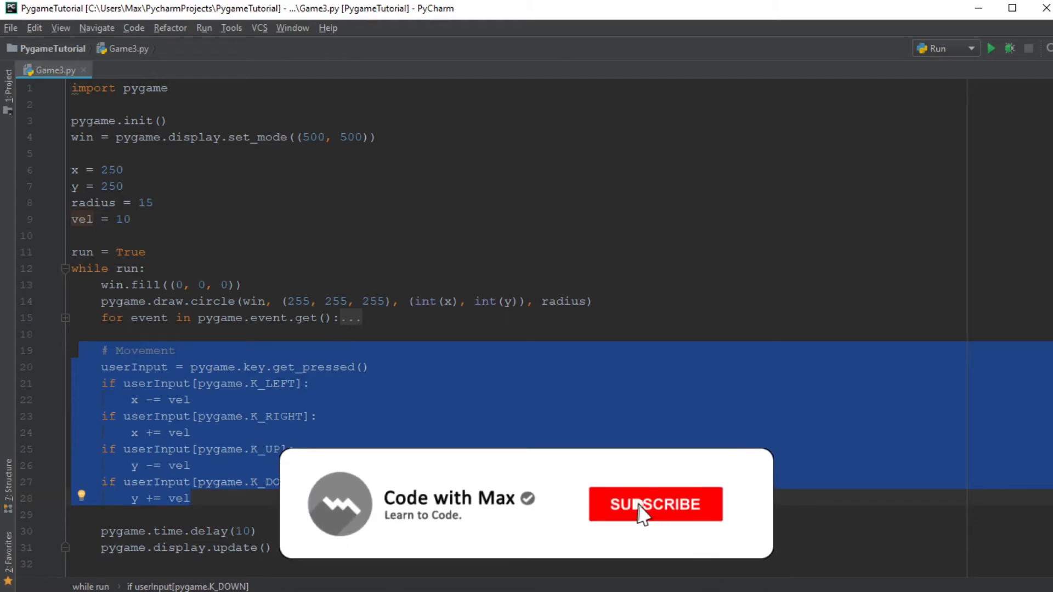
# Add 'and x < 500' to the K_RIGHT check and 'and x > 0' to K_LEFT.
pyautogui.click(646, 507)
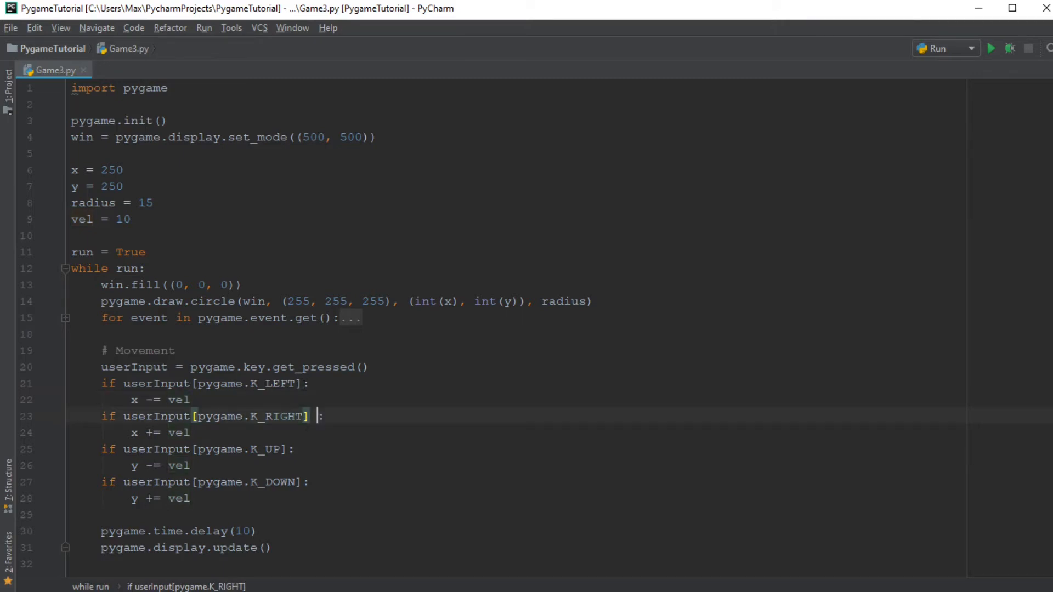
pyautogui.write('x')
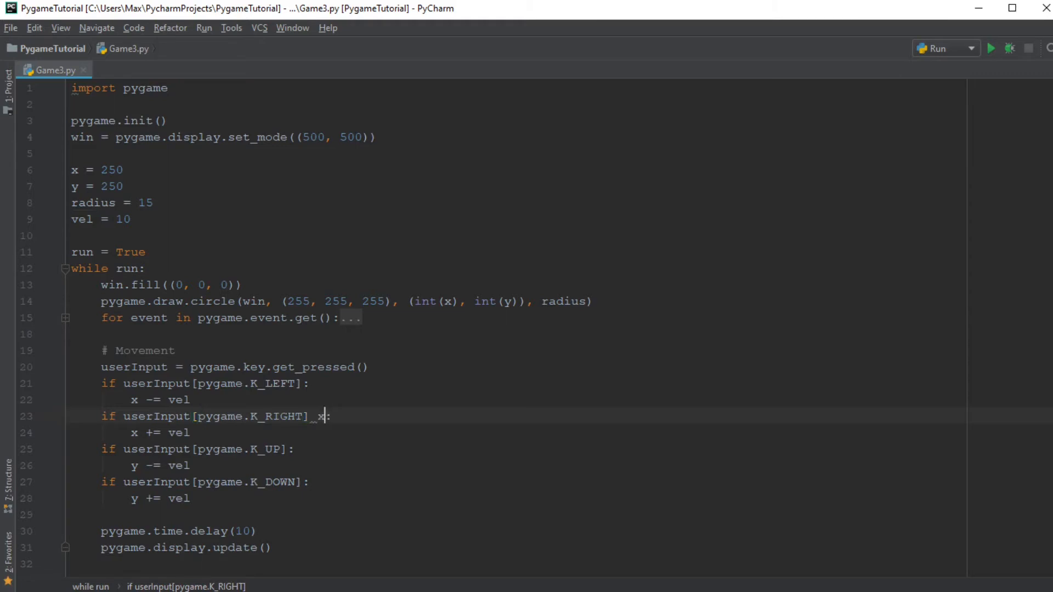
pyautogui.write('x<500')
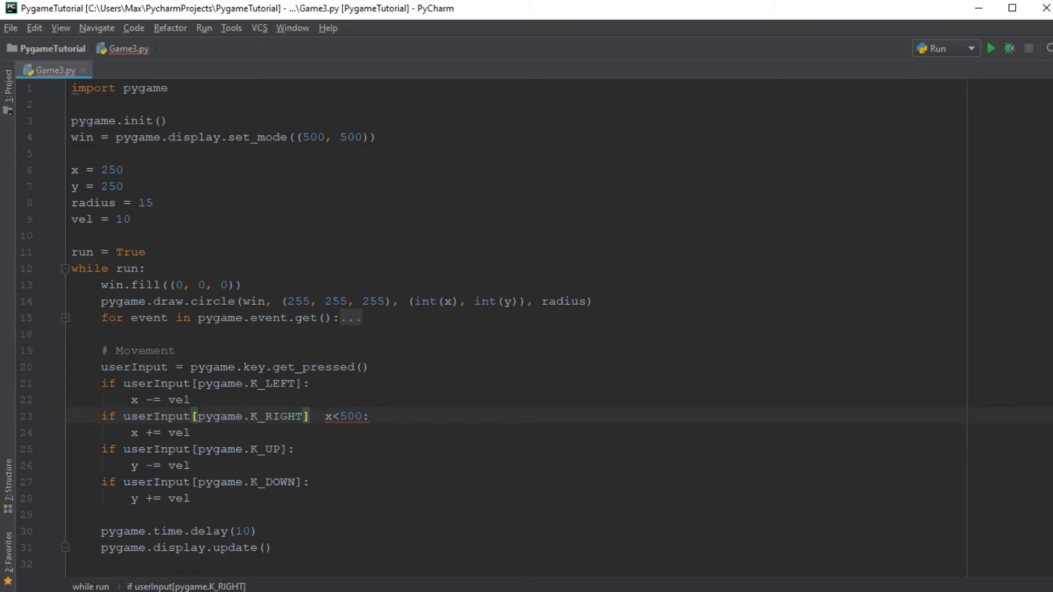
pyautogui.write('and')
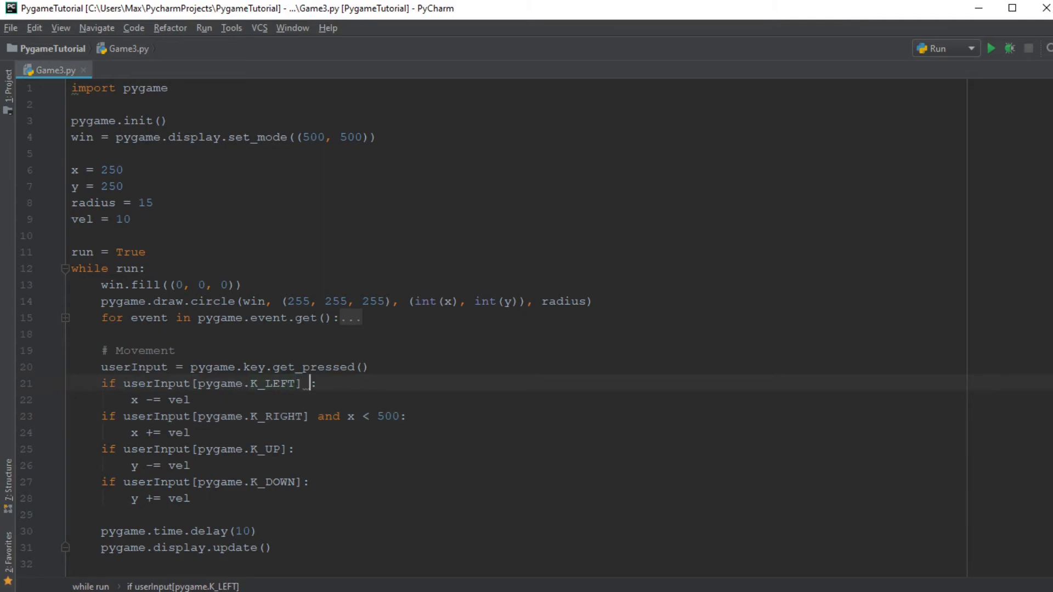
pyautogui.write('and')
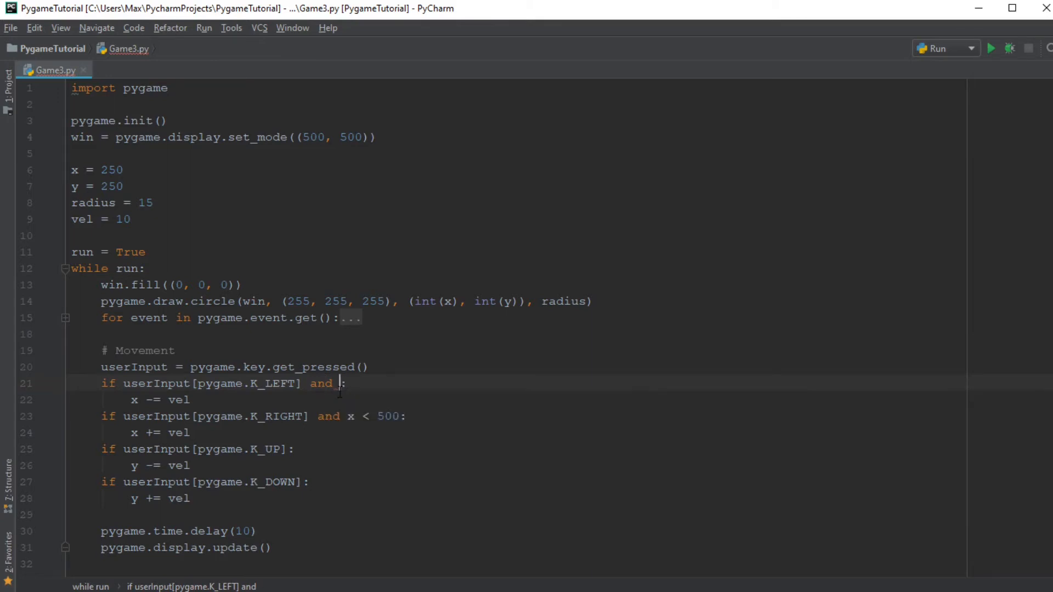
pyautogui.write('x >')
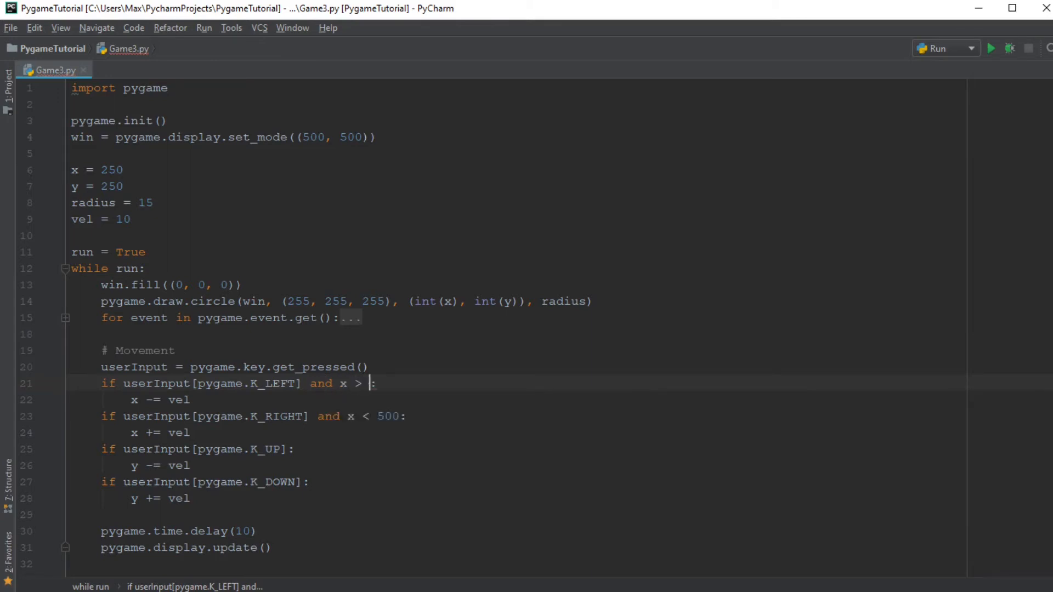
pyautogui.write('0')
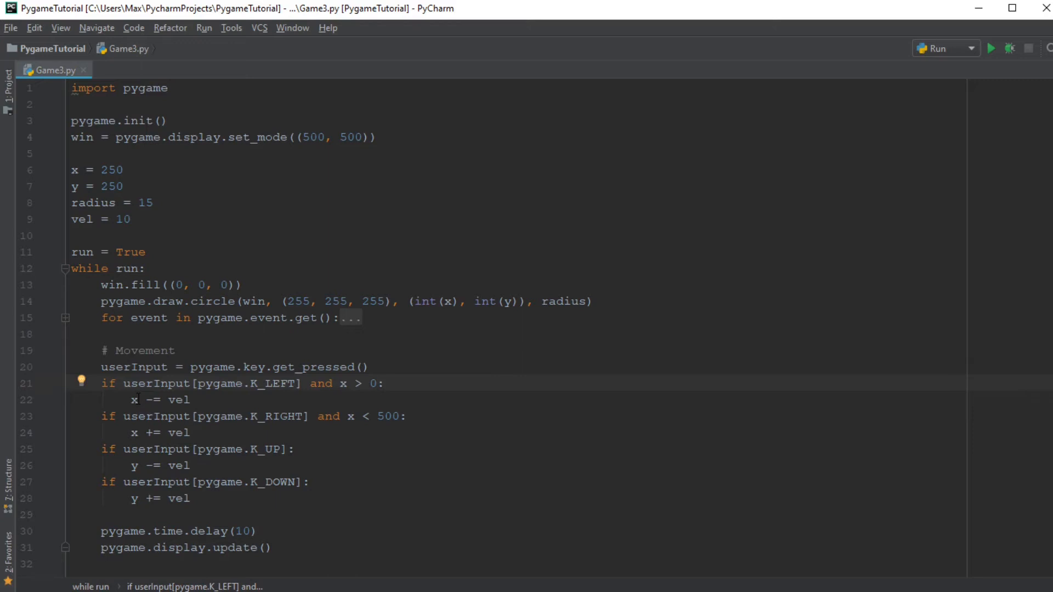
pyautogui.doubleClick(180, 400)
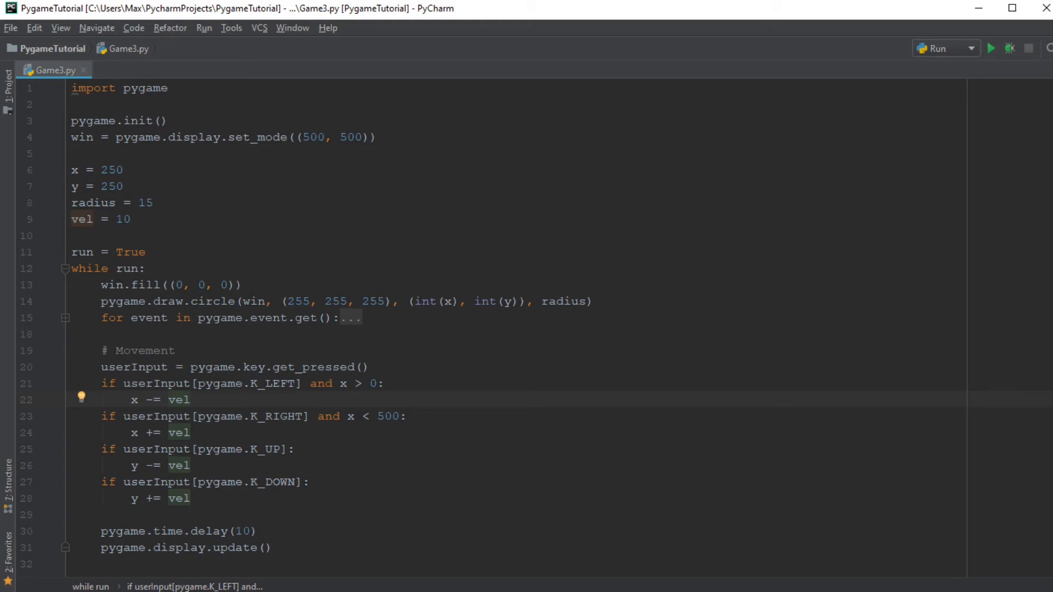
# Rerun the edited script and press Down to move the dot toward an edge.
pyautogui.click(994, 48)
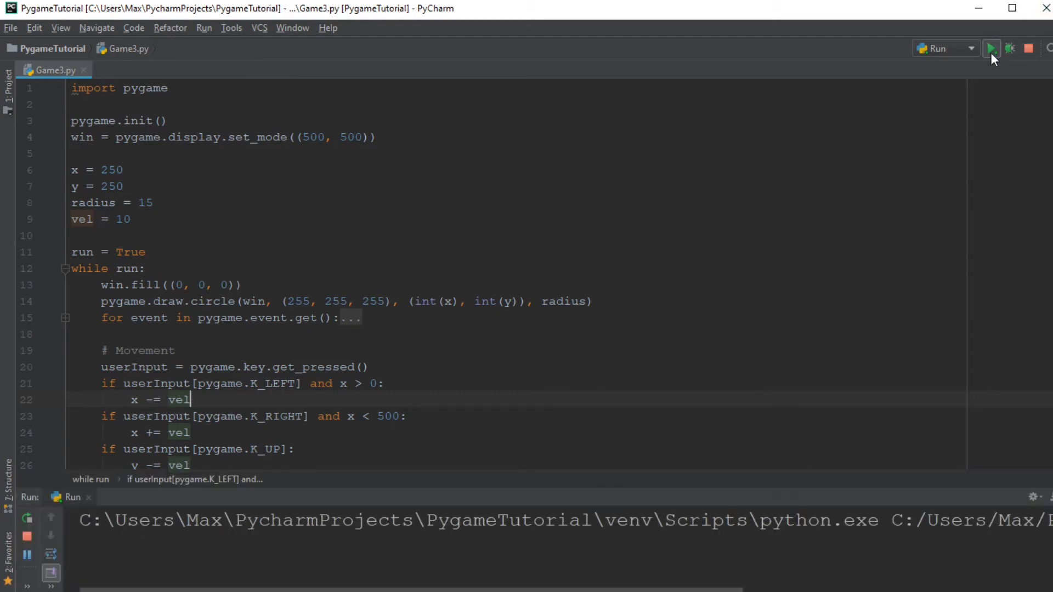
pyautogui.click(993, 48)
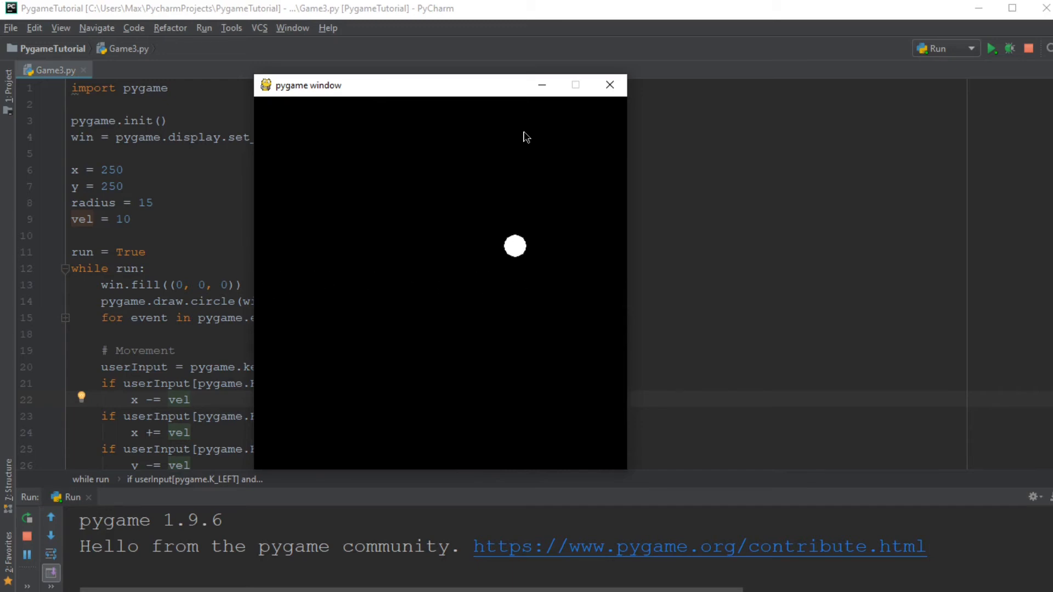
pyautogui.press('Down')
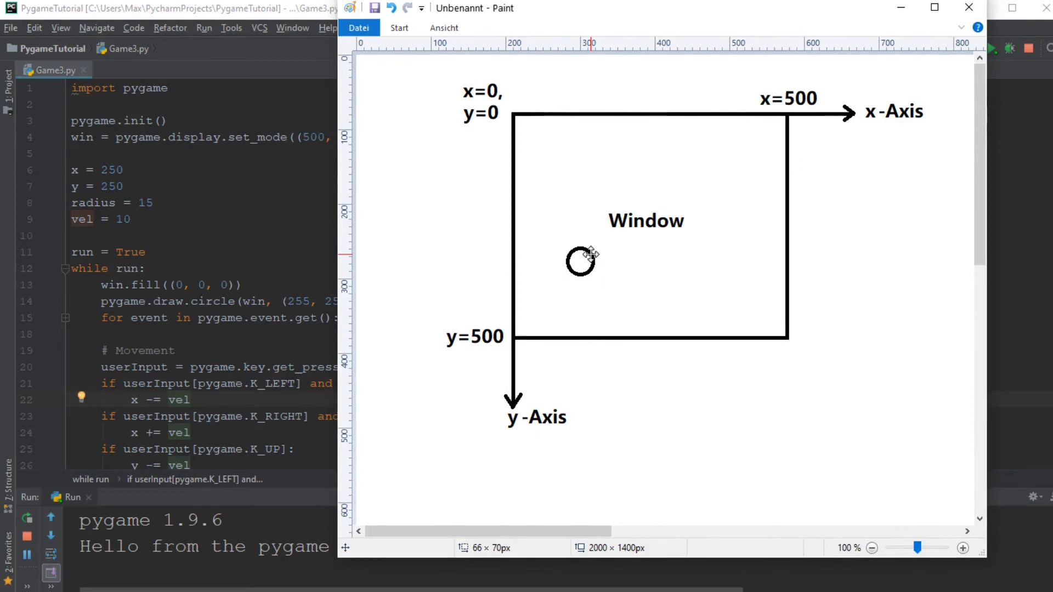
# Drag the diagram circle down onto the window's y=500 bottom edge.
pyautogui.moveTo(580, 261); pyautogui.dragTo(618, 88)
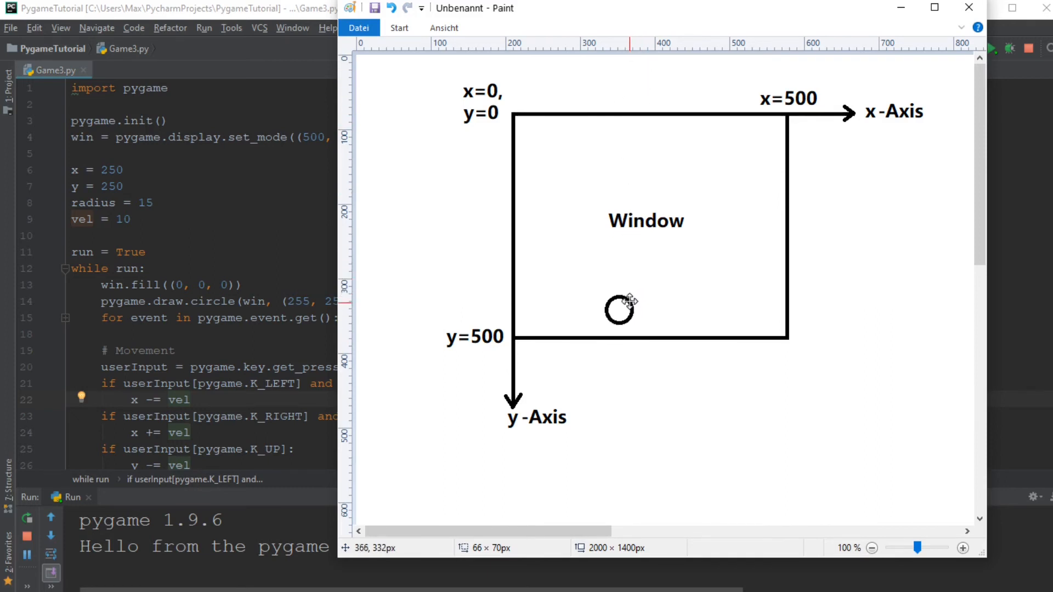
pyautogui.moveTo(619, 309); pyautogui.dragTo(622, 320)
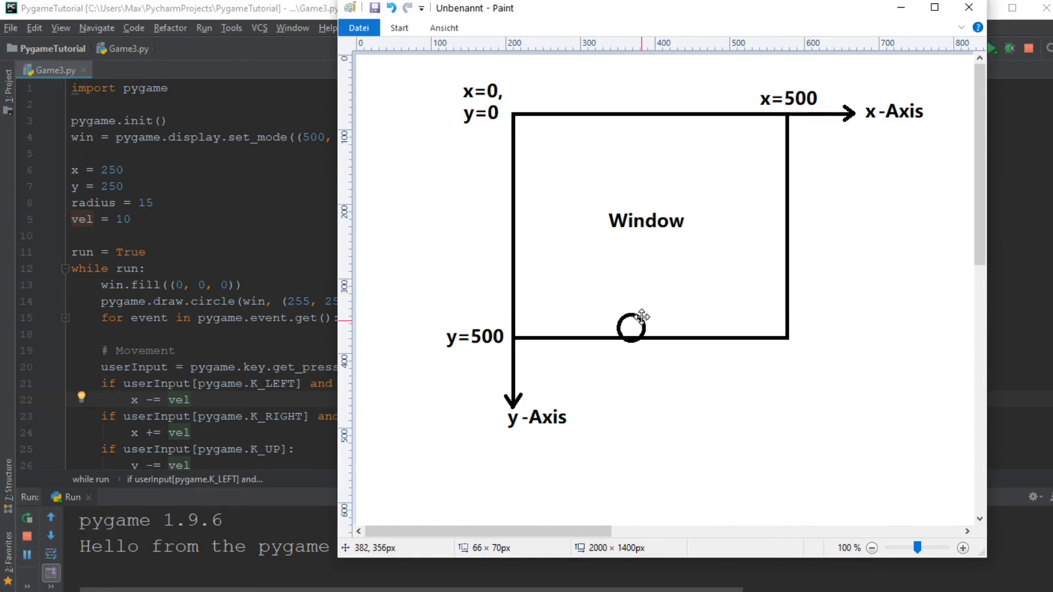
pyautogui.moveTo(630, 327); pyautogui.dragTo(630, 150)
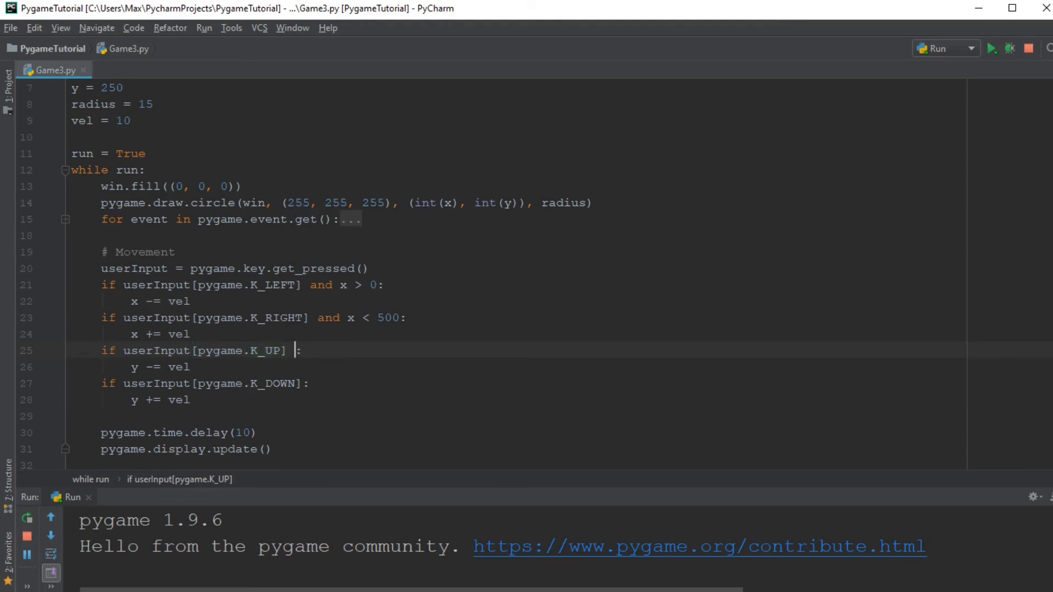
# Add 'and y > 0' to the K_UP check and 'and y < 500' to K_DOWN, then rerun.
pyautogui.write('and')
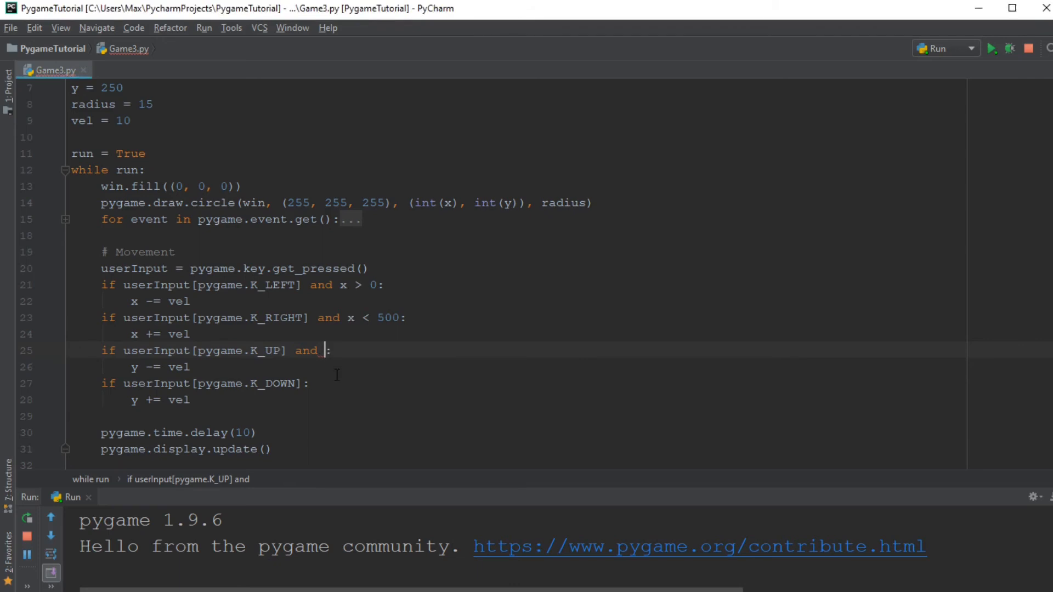
pyautogui.write('y > 0')
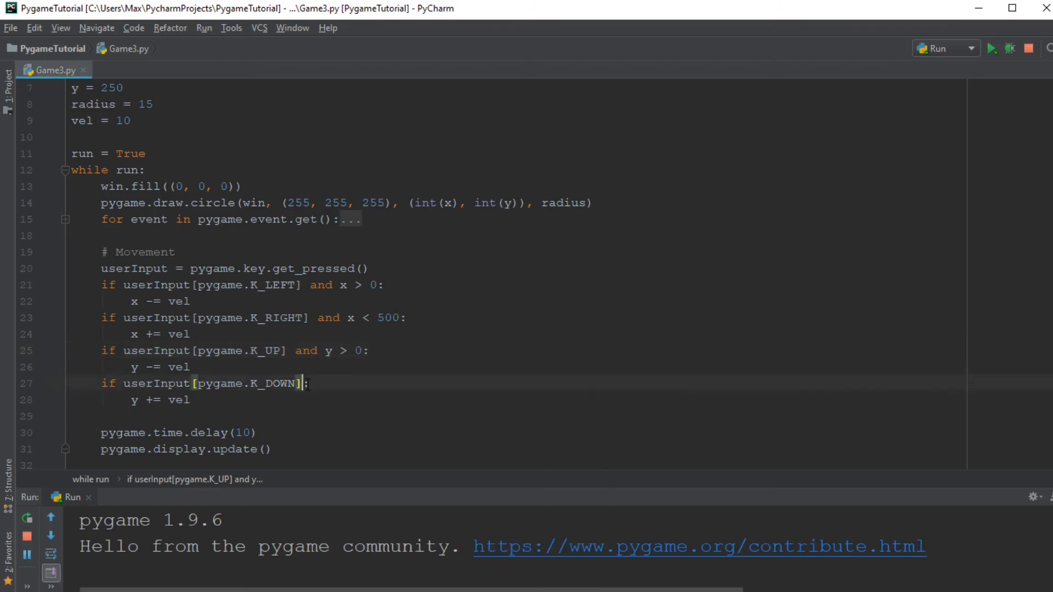
pyautogui.write('a')
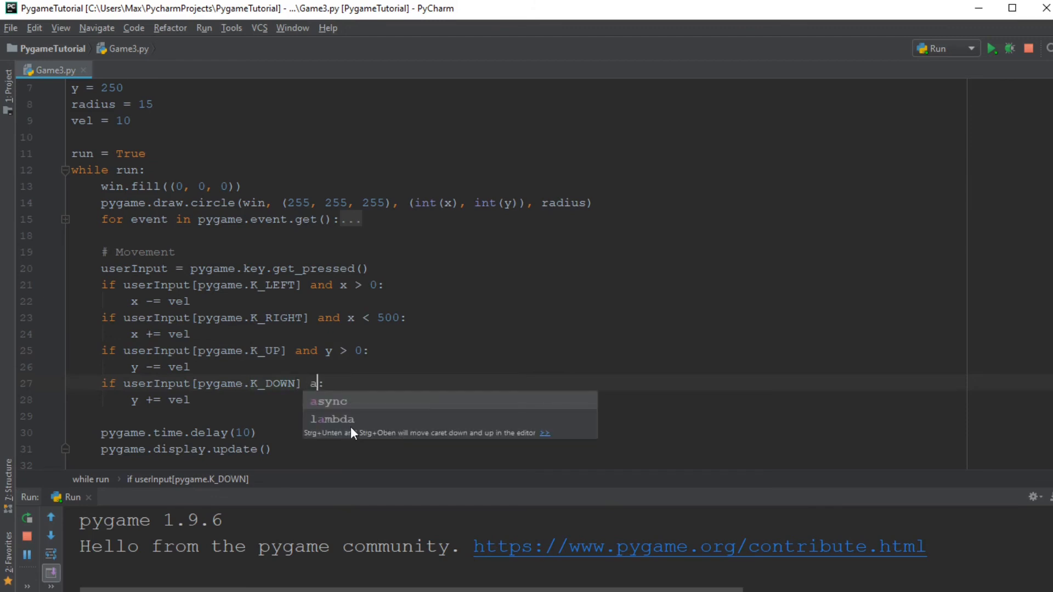
pyautogui.write('nd')
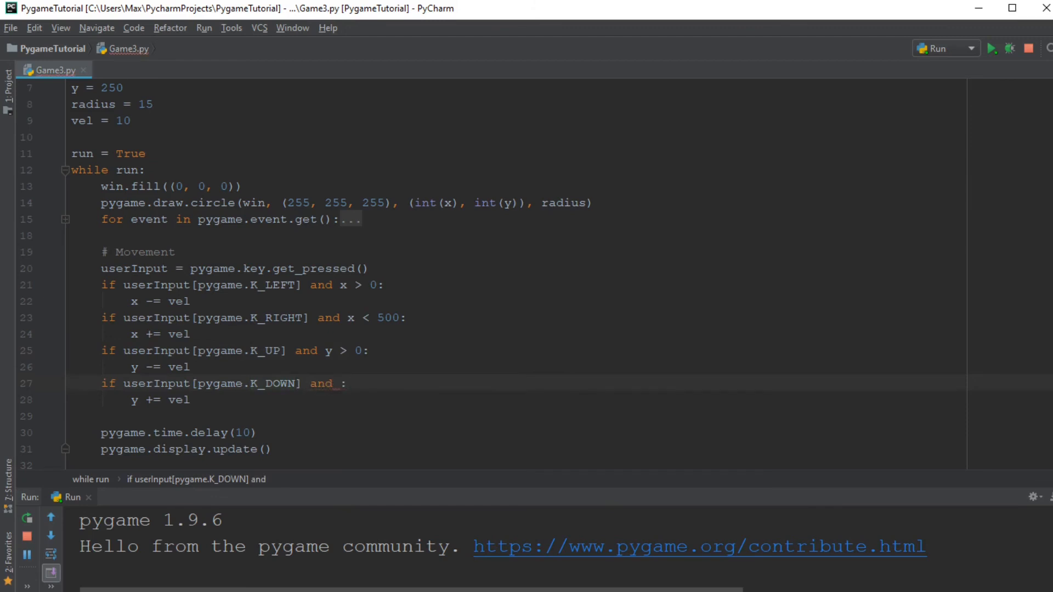
pyautogui.write('y <')
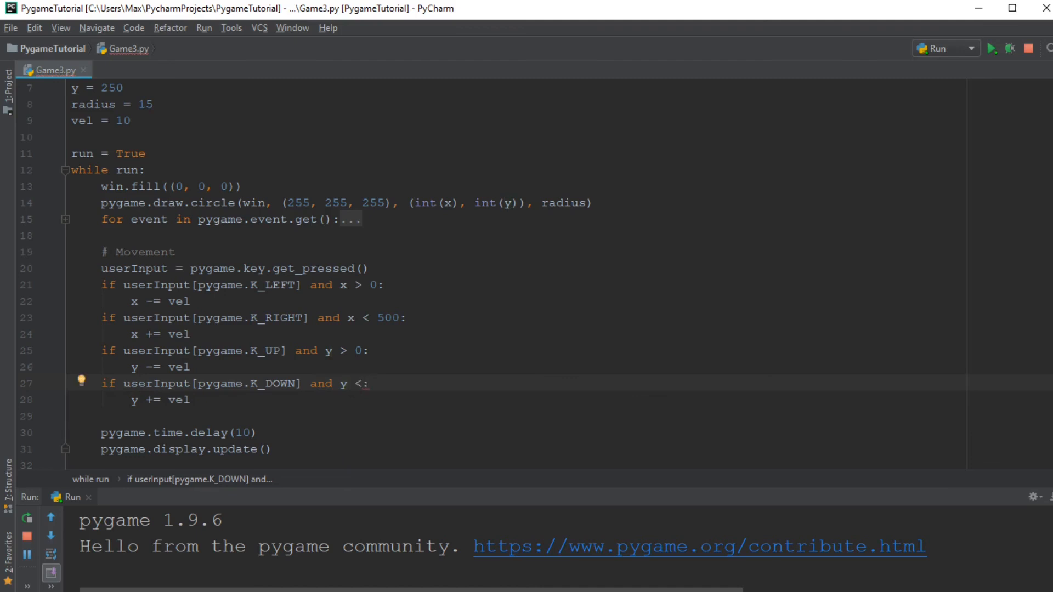
pyautogui.write('5')
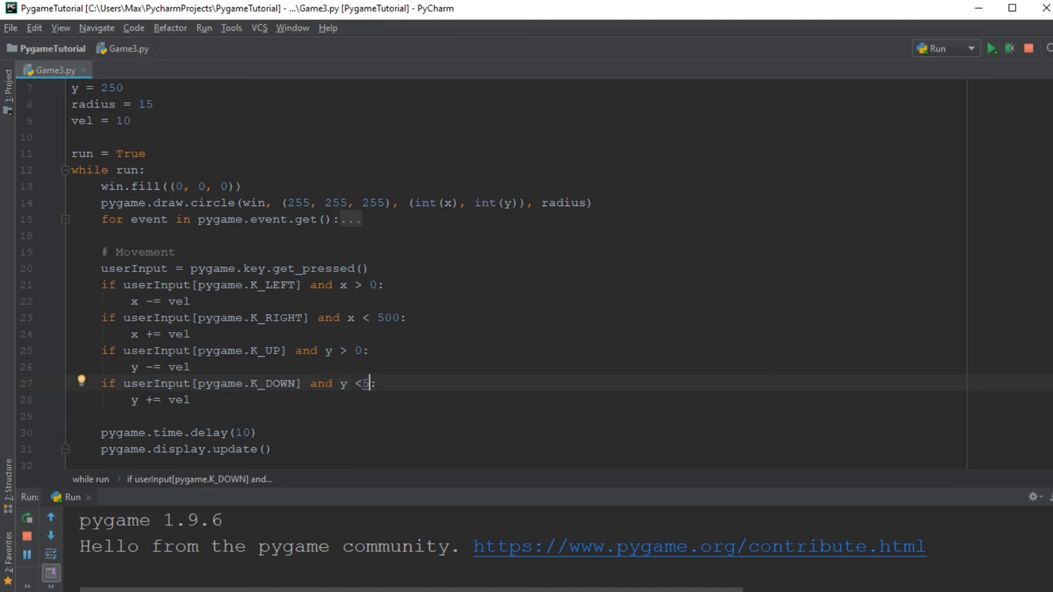
pyautogui.write('00')
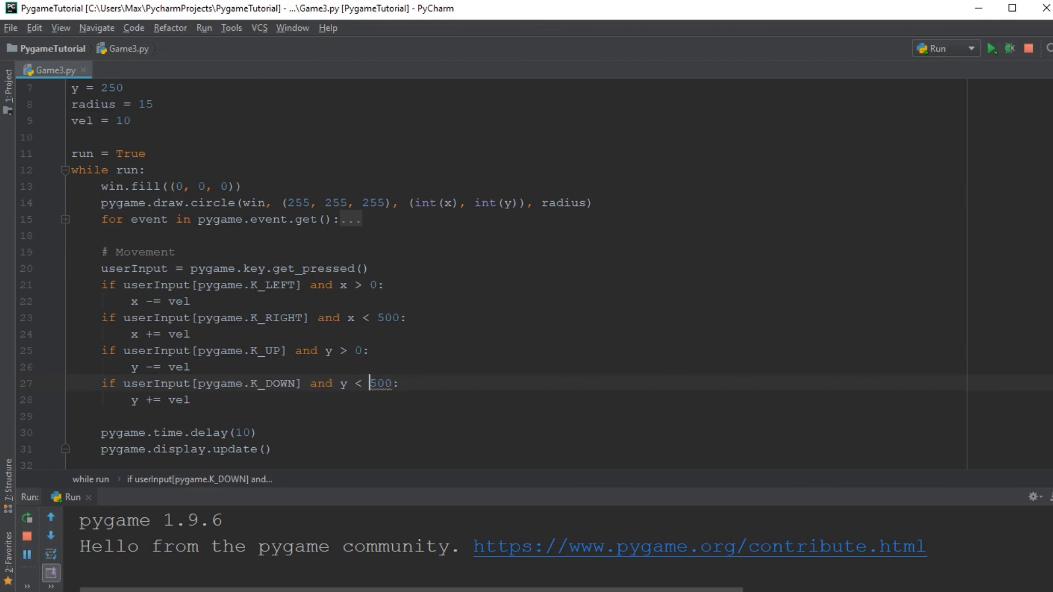
pyautogui.click(995, 49)
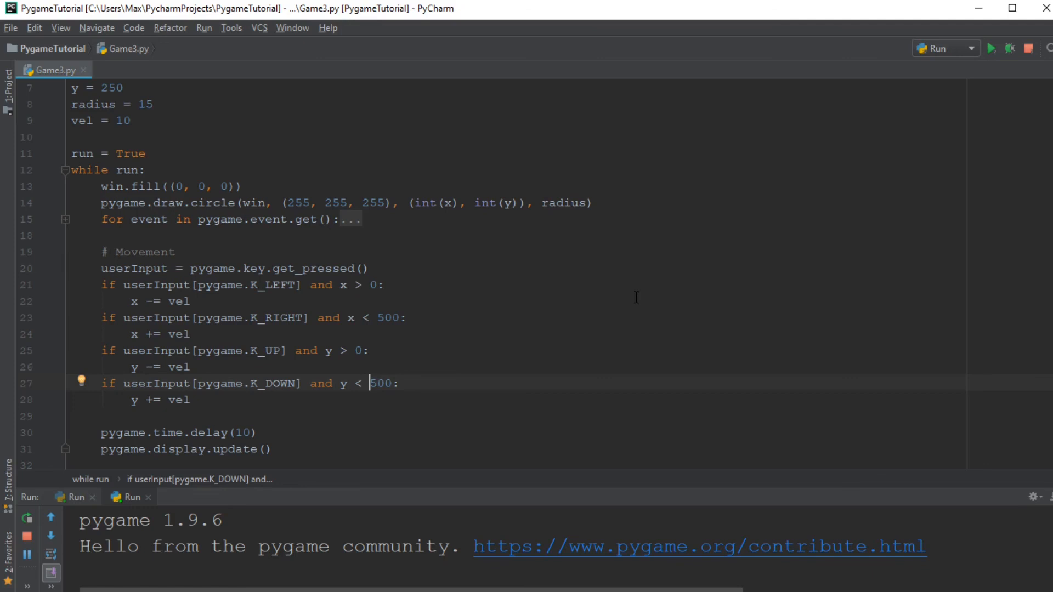
# Focus the game window and hold Down to confirm the dot stops at the bottom.
pyautogui.click(995, 48)
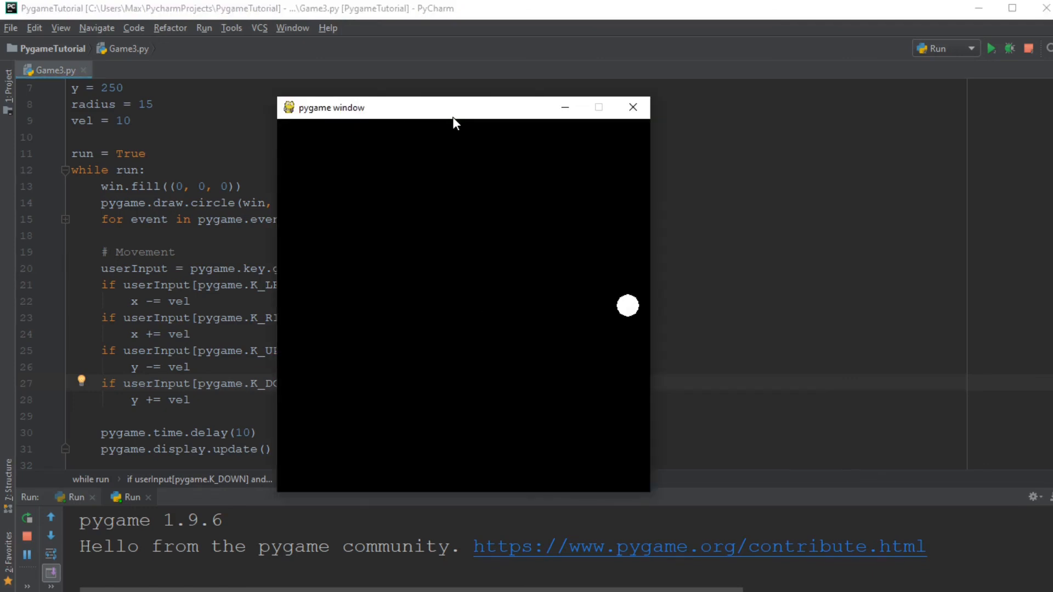
pyautogui.press('Down')
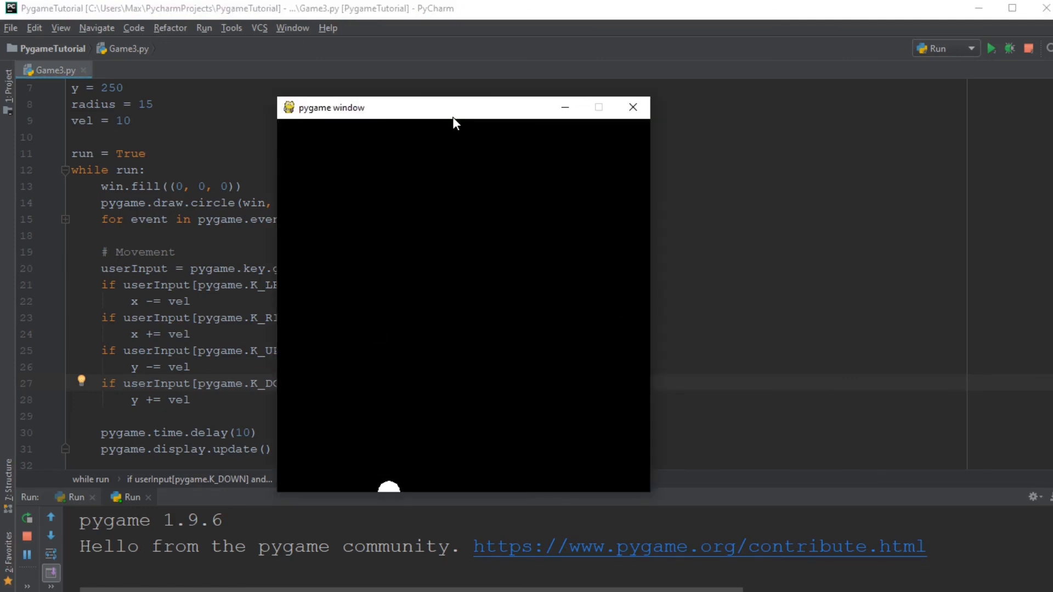